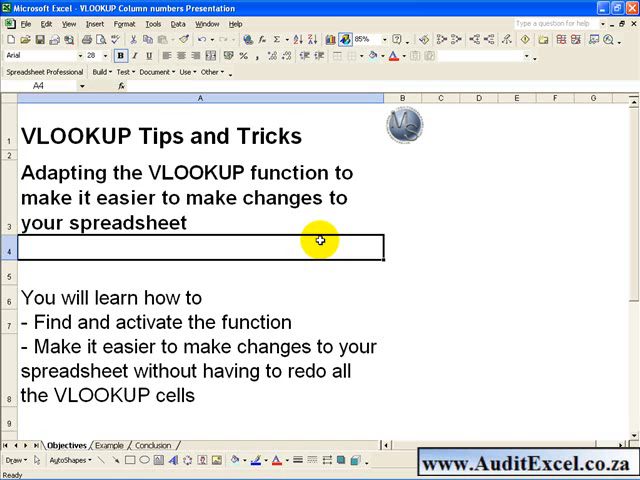
mouse_move(272, 324)
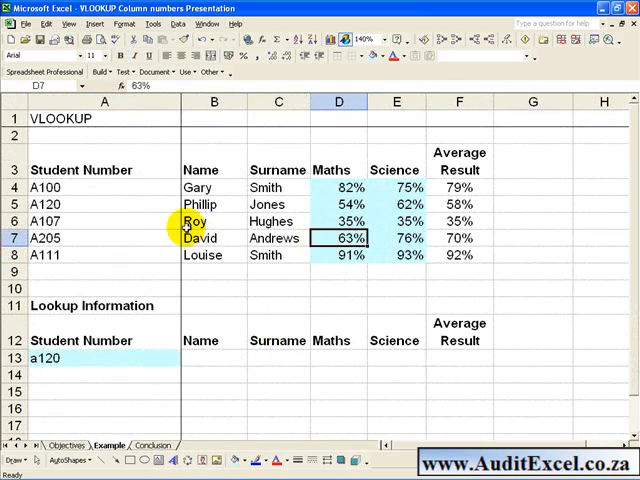
mouse_move(184, 188)
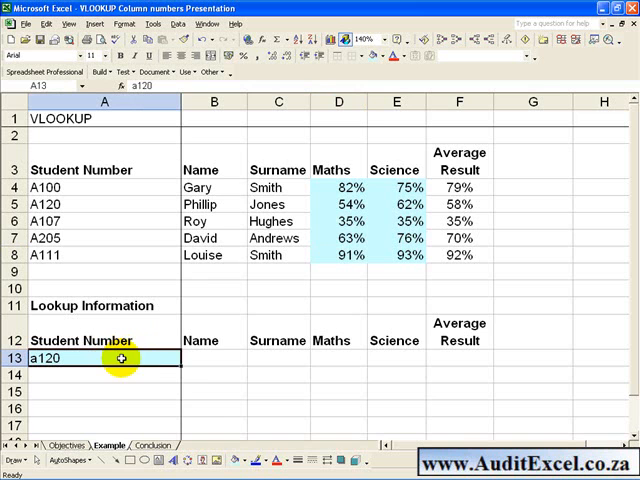
mouse_move(436, 356)
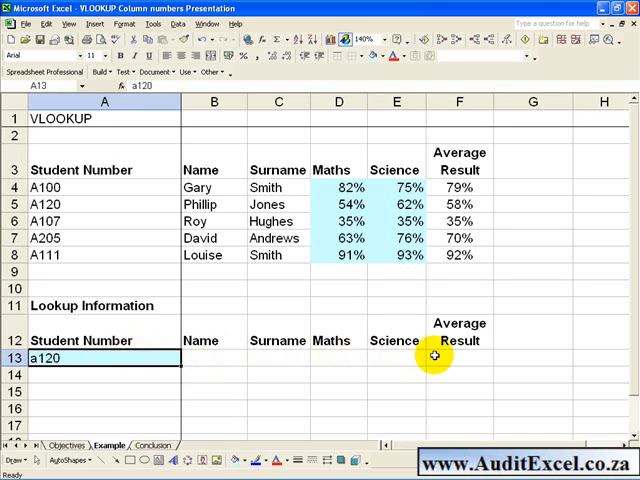
- Enter a VLOOKUP in B13 on $A13 over $A$4:$F$8, column 2, FALSE, returning Phillip
left_click(212, 358)
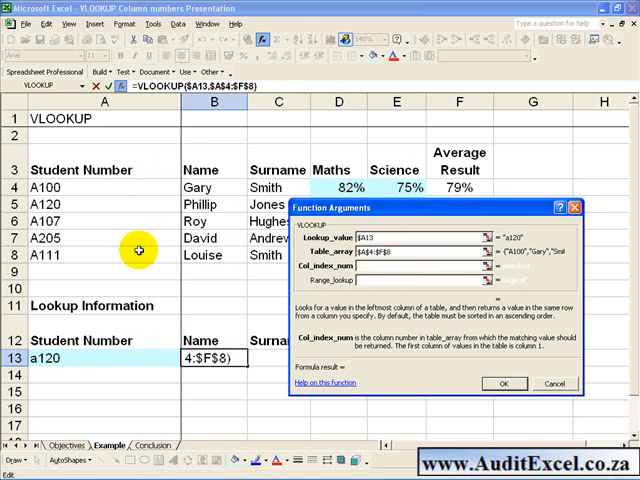
type("2")
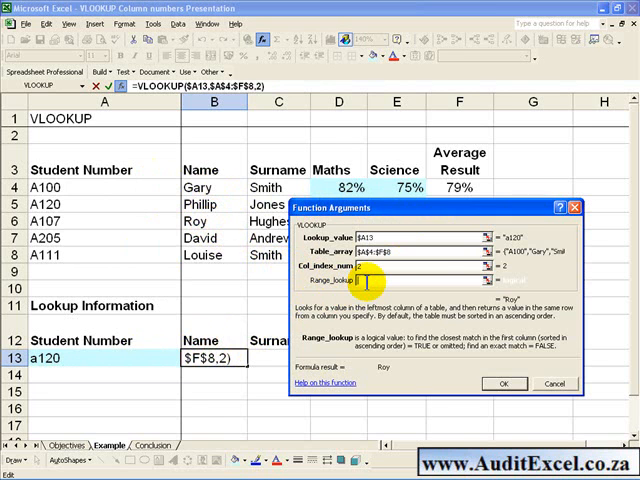
type("false")
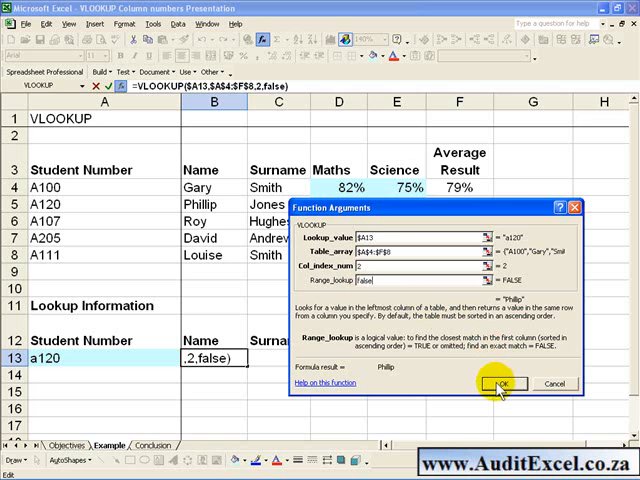
left_click(504, 384)
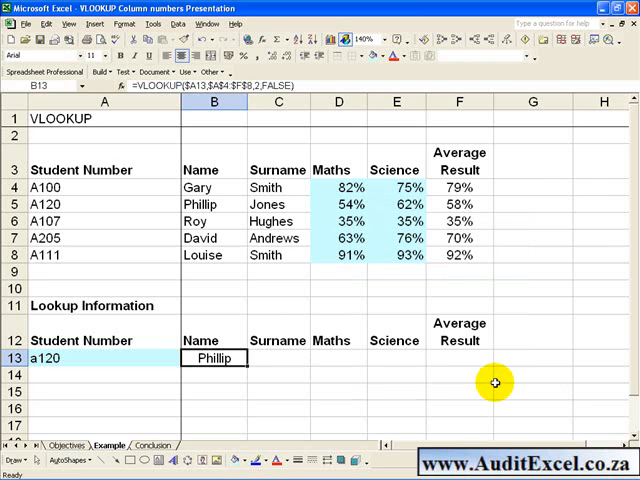
mouse_move(286, 296)
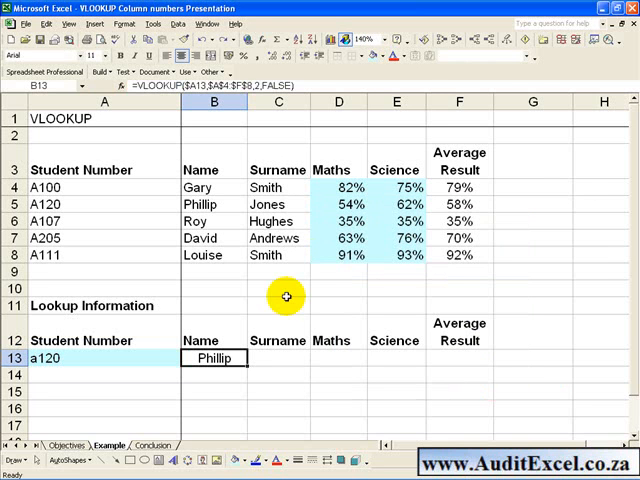
mouse_move(258, 364)
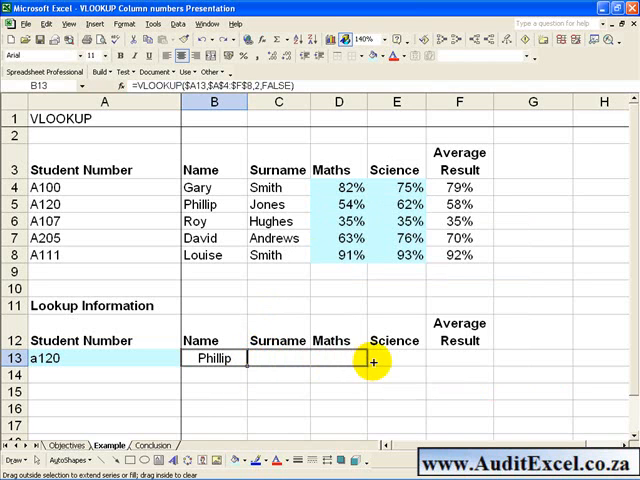
- Fill B13 across to F13 and set column indexes 3-6 to return Jones, 0.54, 0.62, 0.58
left_click_drag(370, 362, 480, 358)
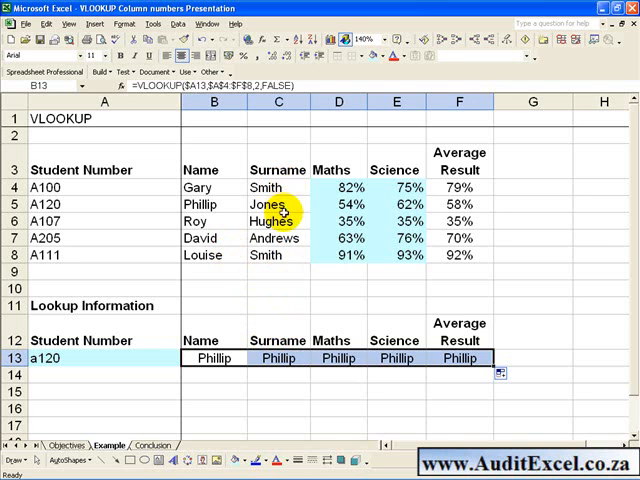
mouse_move(320, 216)
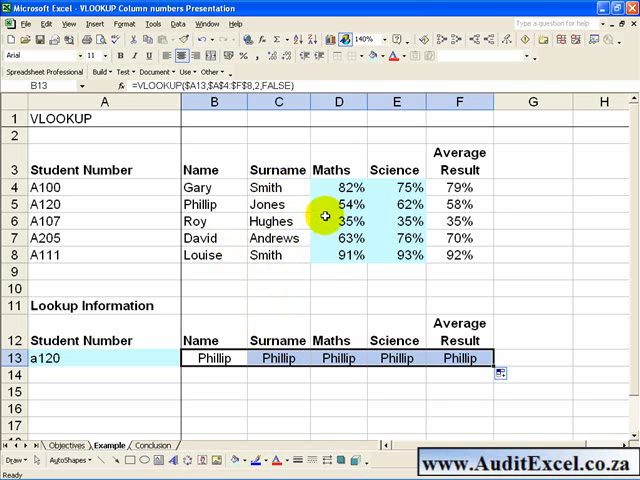
left_click(278, 356)
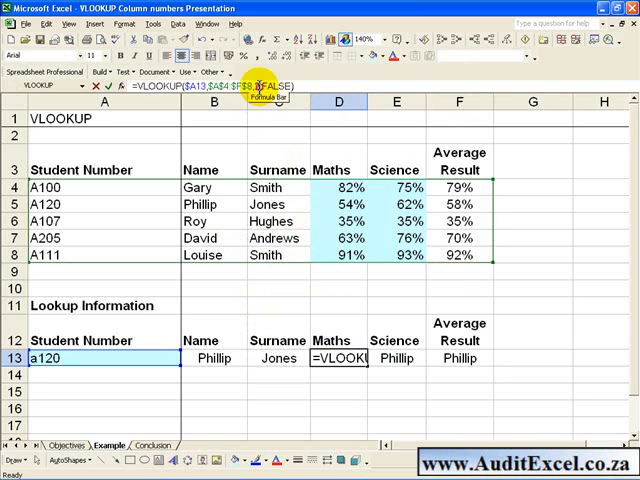
key("Enter")
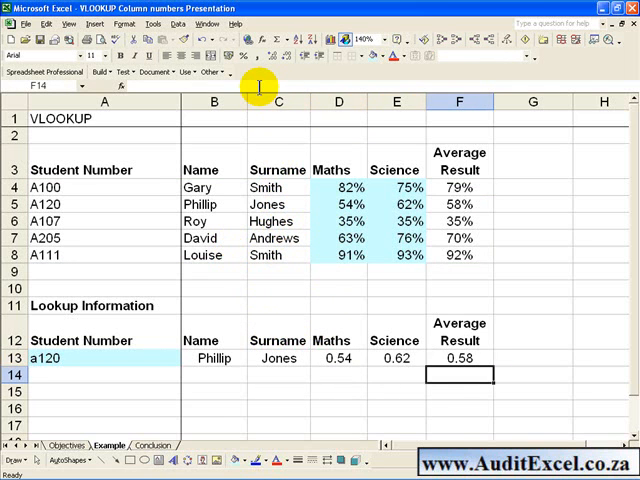
left_click(460, 358)
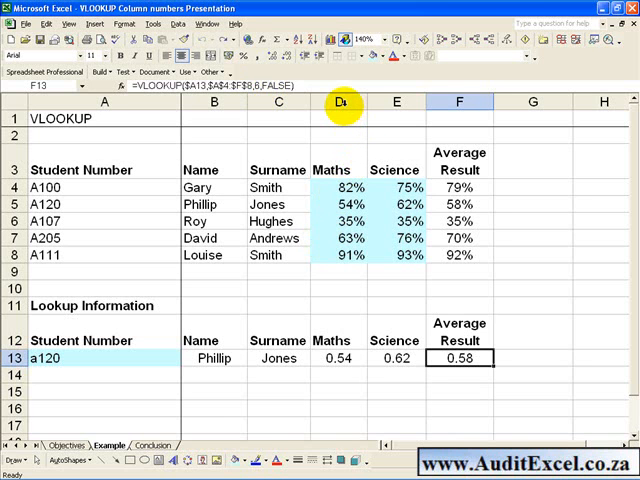
- Insert an English column before Maths with 56% as Phillip's mark
right_click(340, 100)
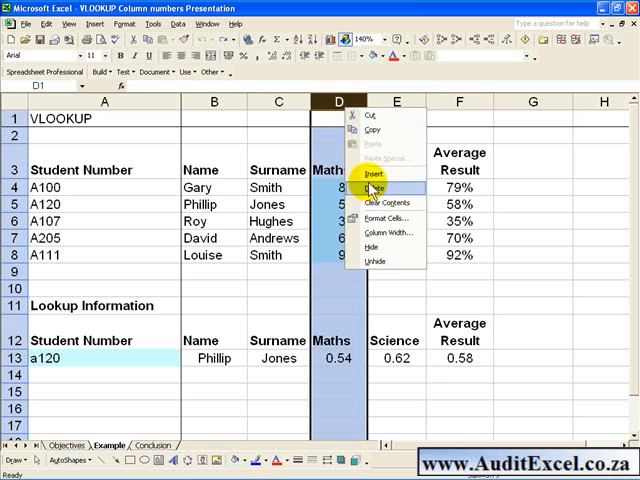
left_click(372, 156)
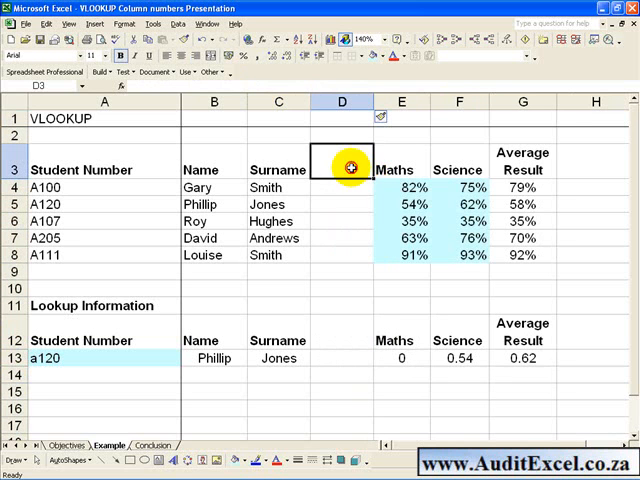
type("English")
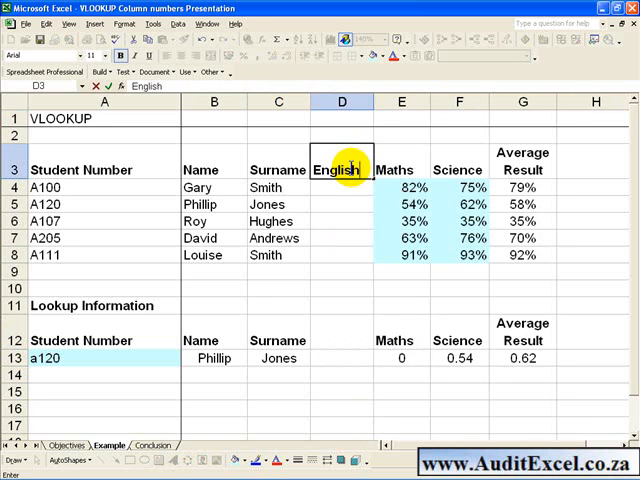
left_click(336, 204)
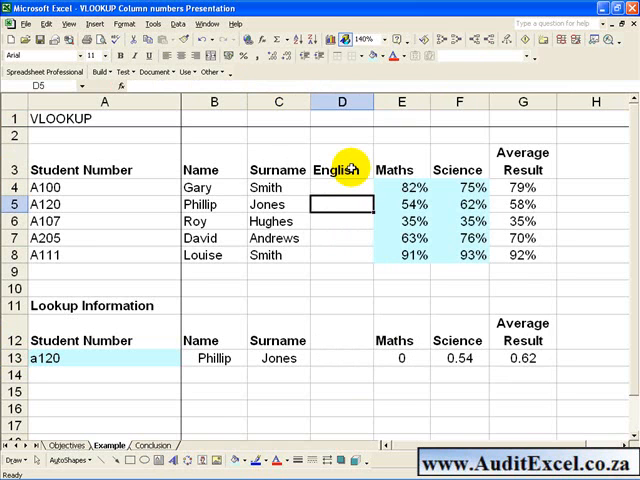
type("56%")
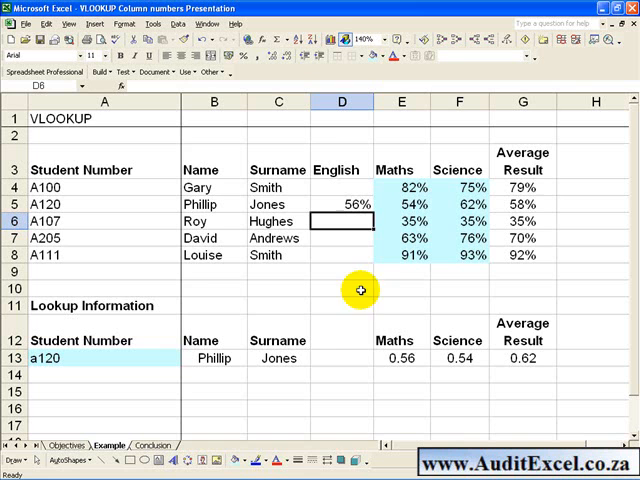
mouse_move(404, 340)
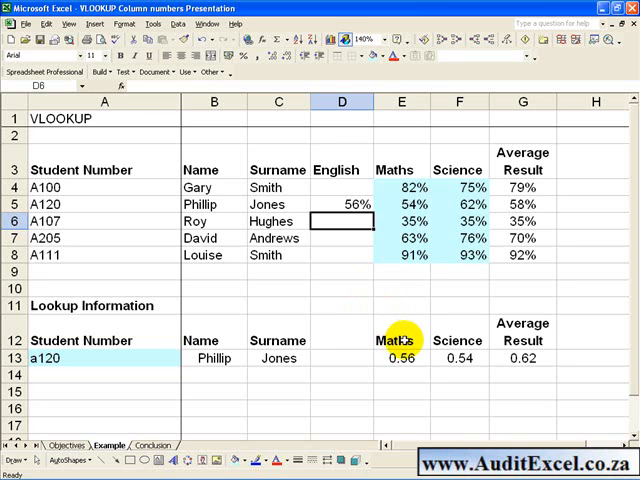
- Inspect the lookup row formulas whose column numbers no longer match the headings
left_click(400, 358)
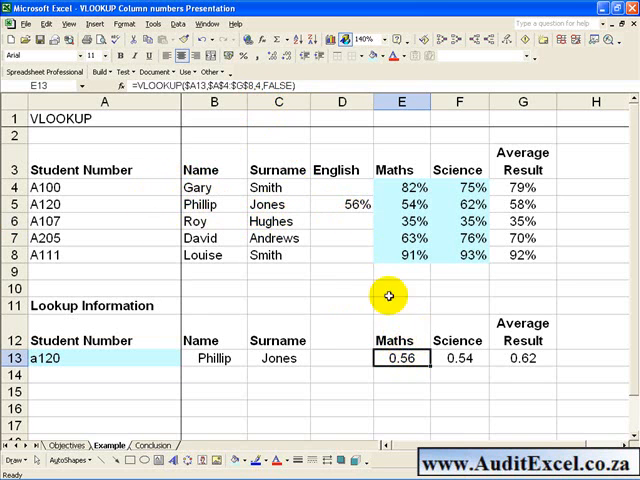
mouse_move(324, 280)
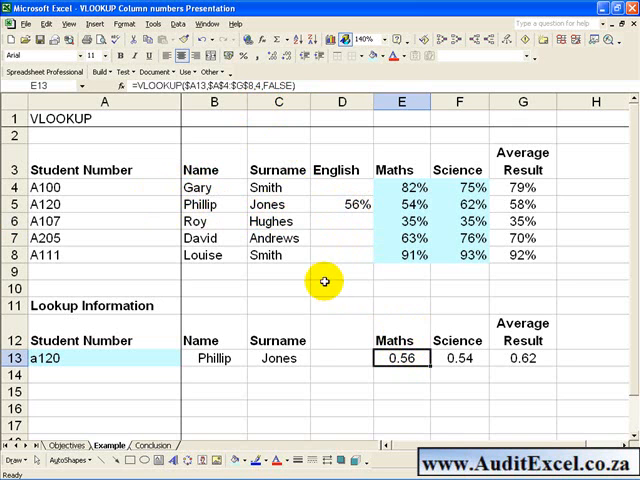
left_click(278, 358)
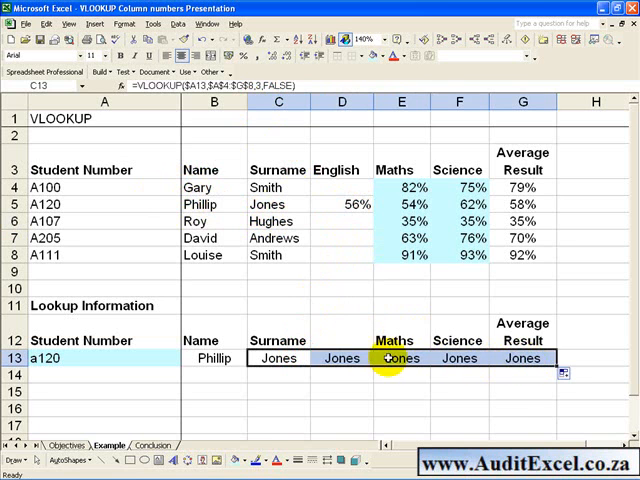
left_click(340, 358)
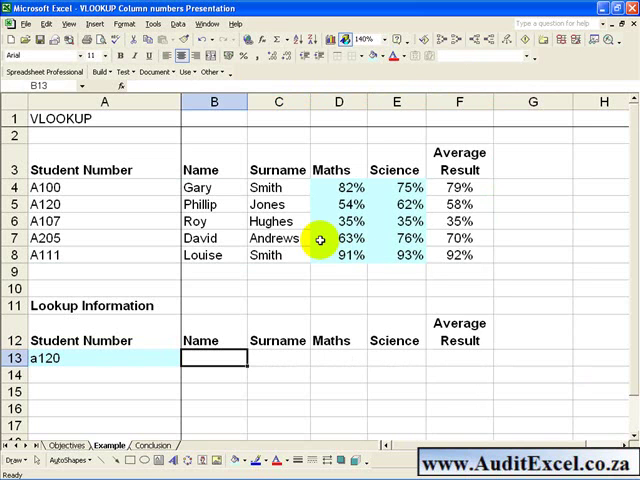
mouse_move(156, 138)
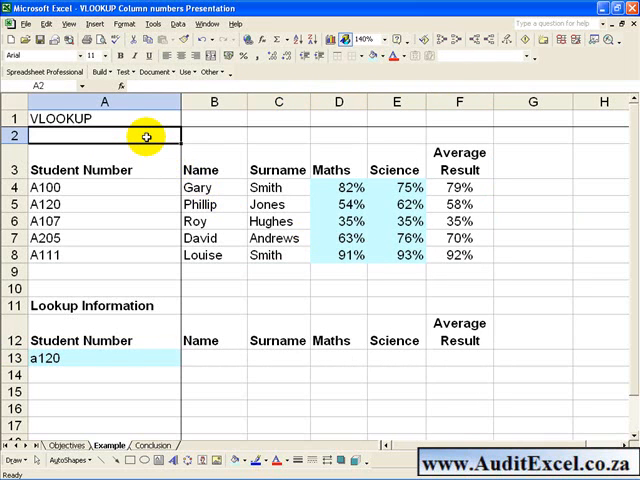
mouse_move(140, 212)
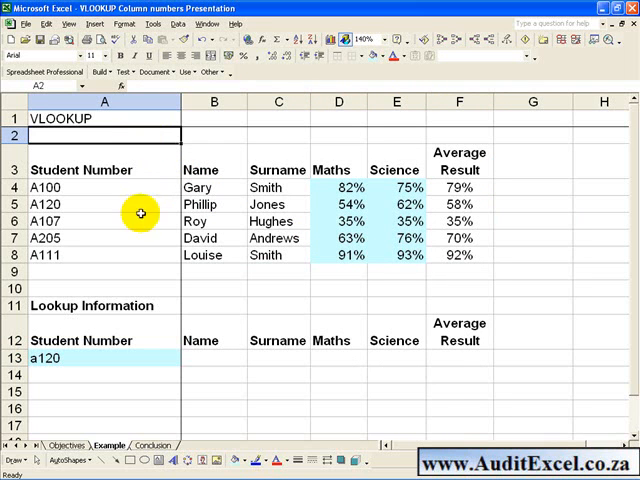
- Enter 1 in A2 and fill row 2 across to read 1 to 6
type("1")
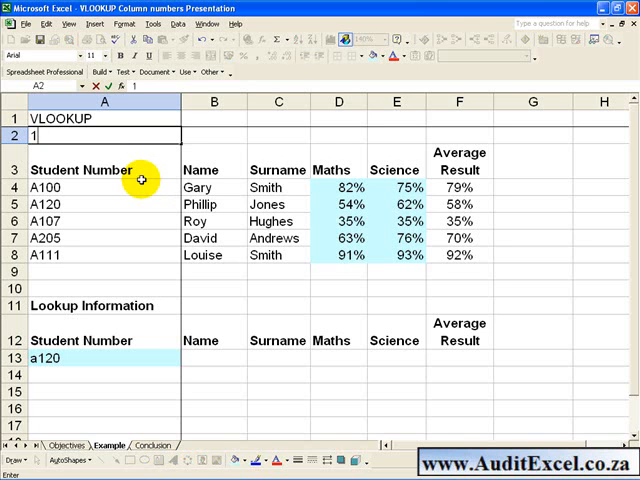
left_click(212, 136)
type("2")
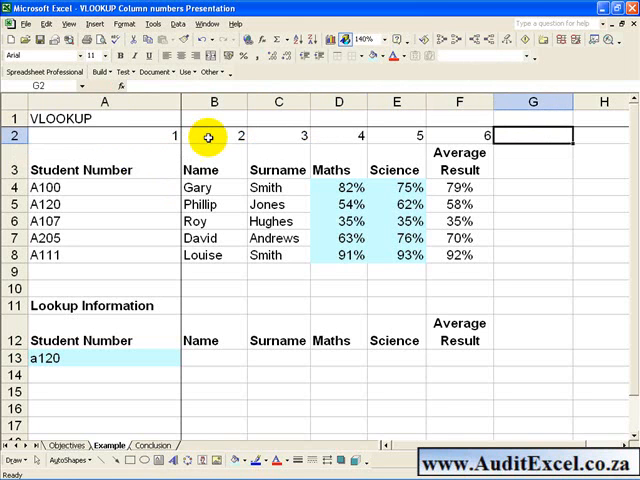
mouse_move(228, 348)
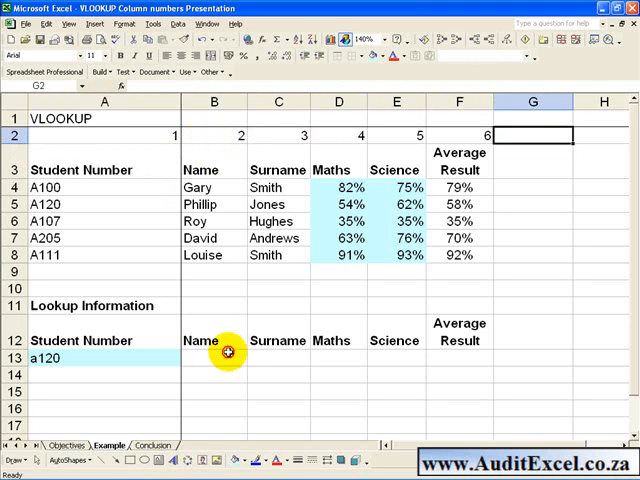
- Enter a VLOOKUP in B13 on $A13 over $A$4:$F$8 with column index B$2 and FALSE
left_click(228, 352)
type("$A13")
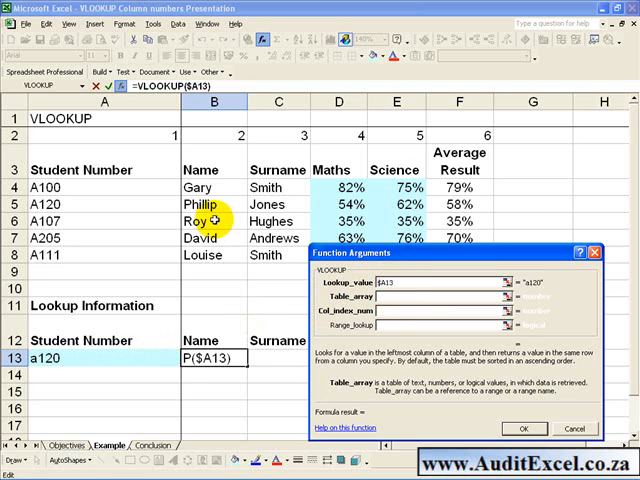
left_click_drag(180, 188, 460, 238)
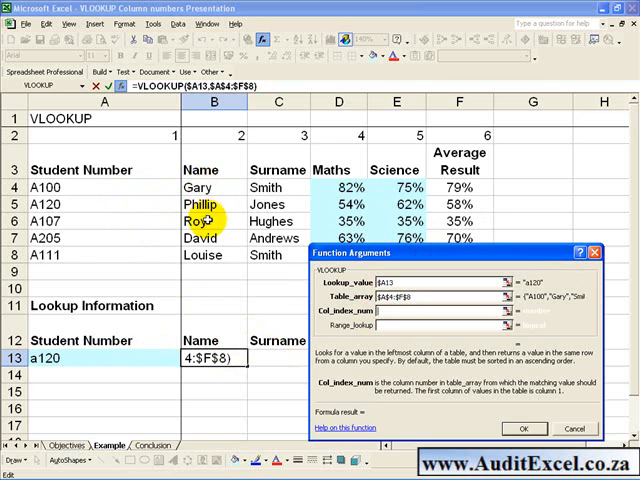
mouse_move(220, 138)
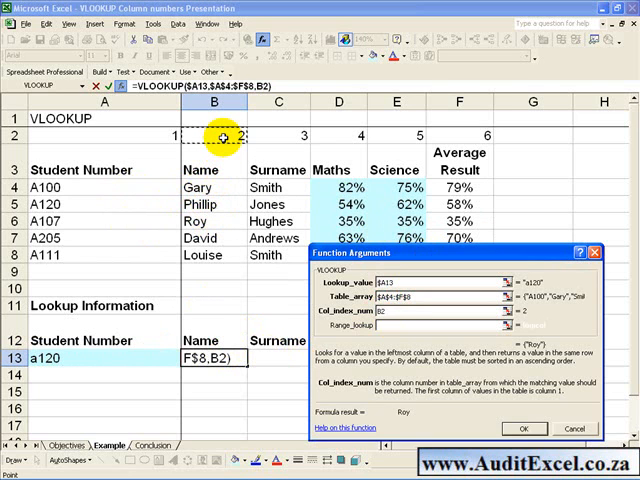
left_click(396, 324)
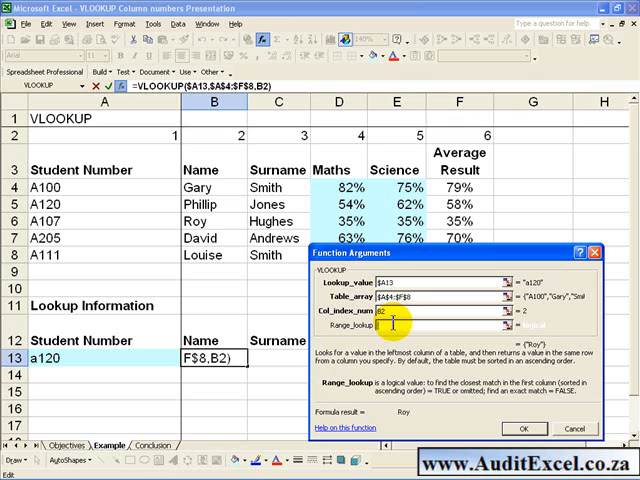
type("false")
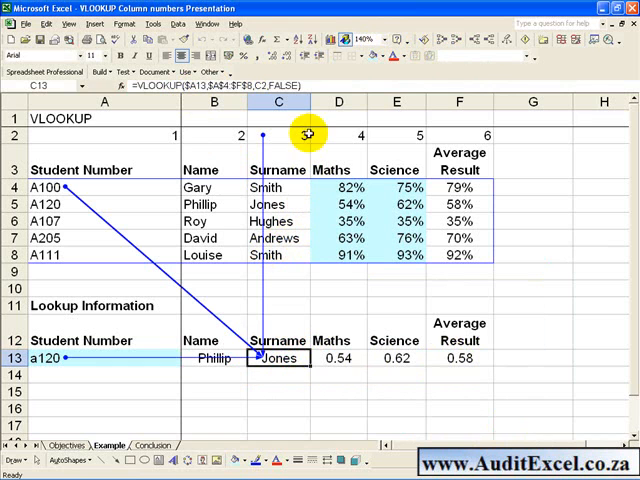
mouse_move(280, 136)
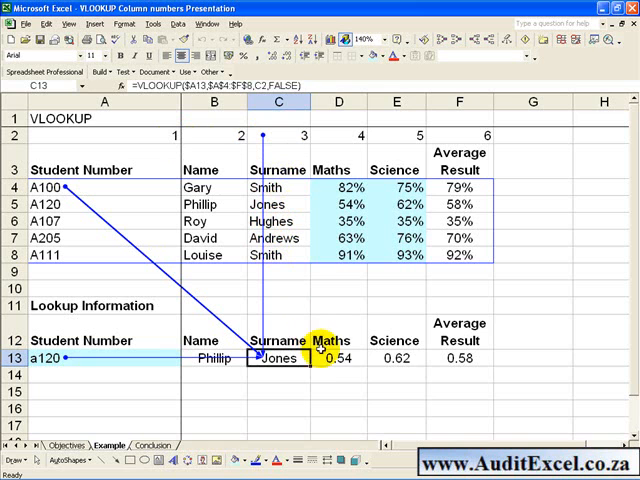
- Copy B13 across to F13 and verify F13 reads column 6 from the helper row, returning 0.58
left_click(396, 358)
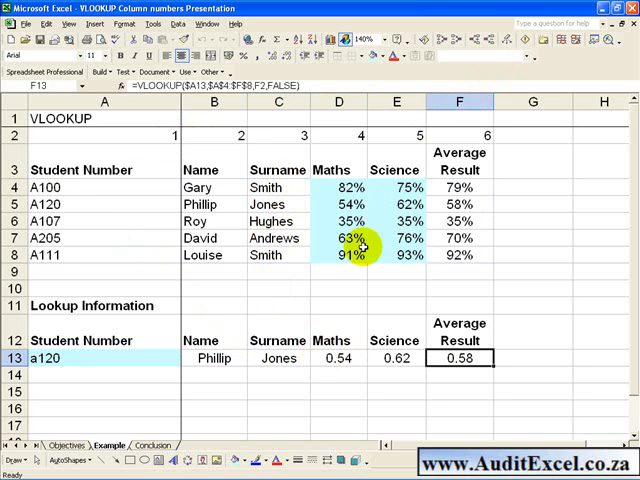
- Insert an English column before Maths with 56% for Phillip and extend the lookups into D13
left_click(332, 102)
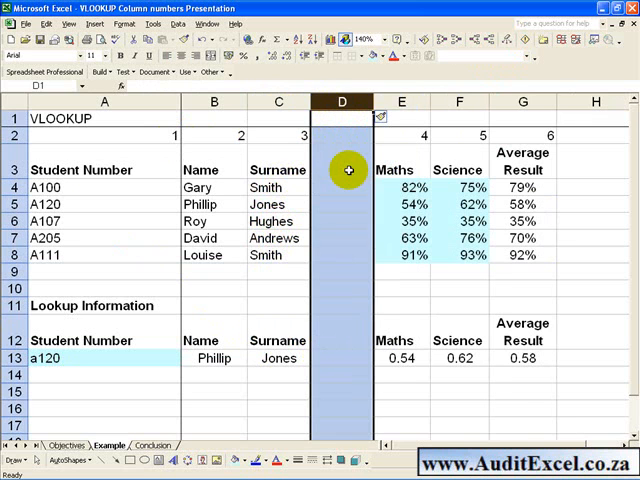
type("English")
left_click(340, 204)
type("56")
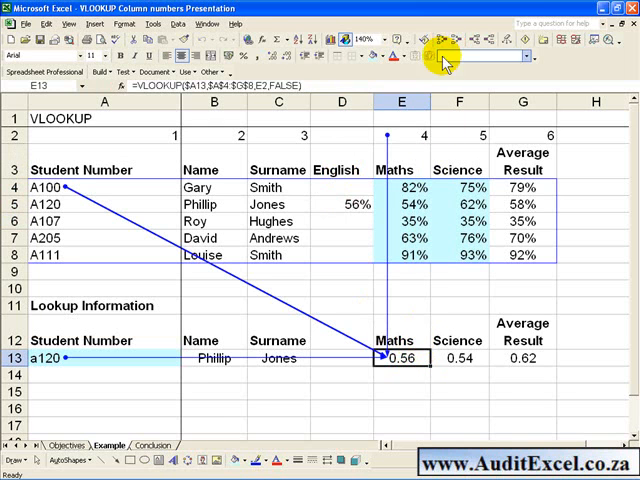
mouse_move(412, 136)
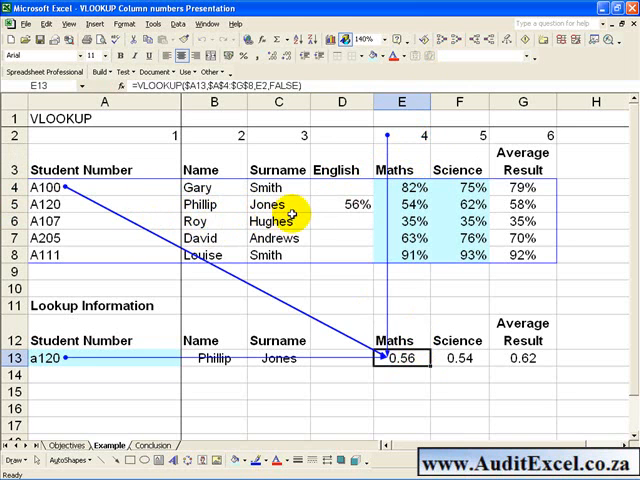
mouse_move(416, 334)
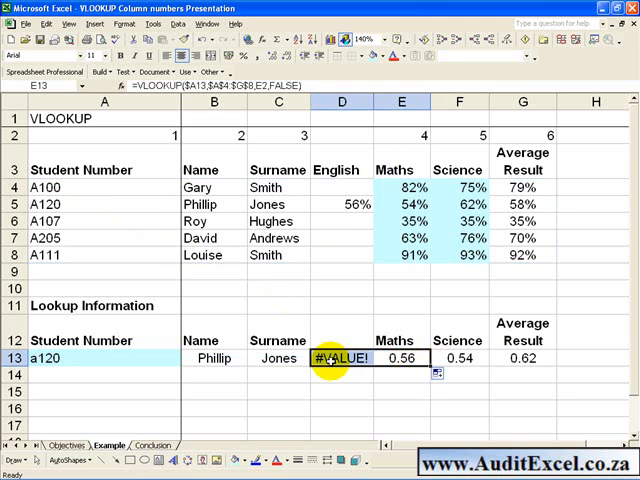
mouse_move(170, 136)
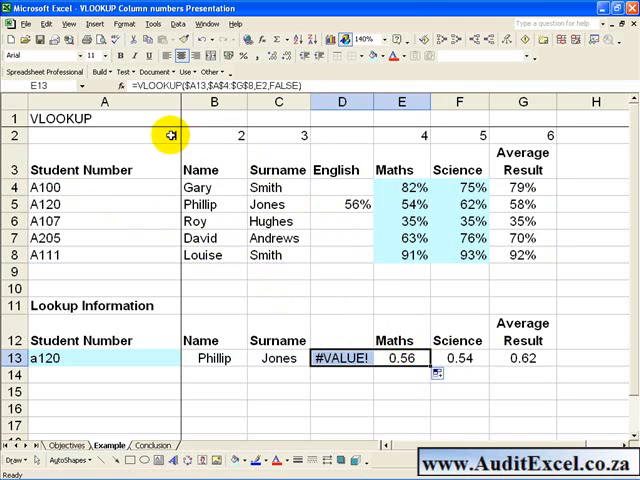
left_click(278, 136)
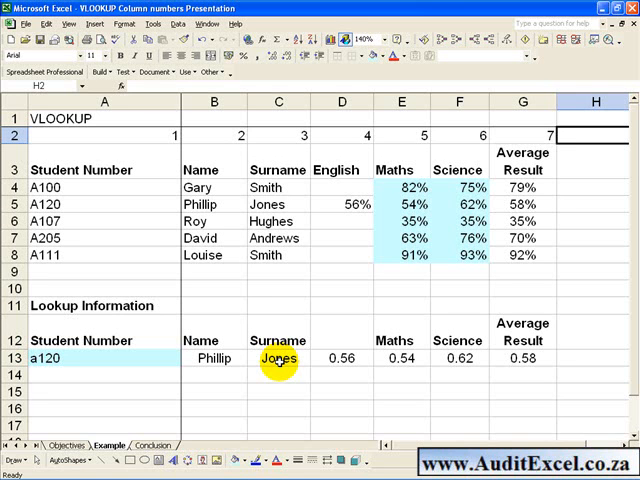
- Fill row 2's numbers across to G2 reading 1 to 7 so every lookup matches its heading
left_click(522, 204)
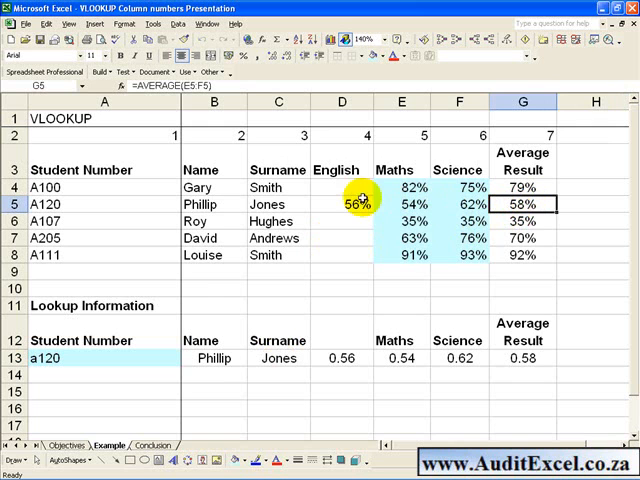
mouse_move(340, 204)
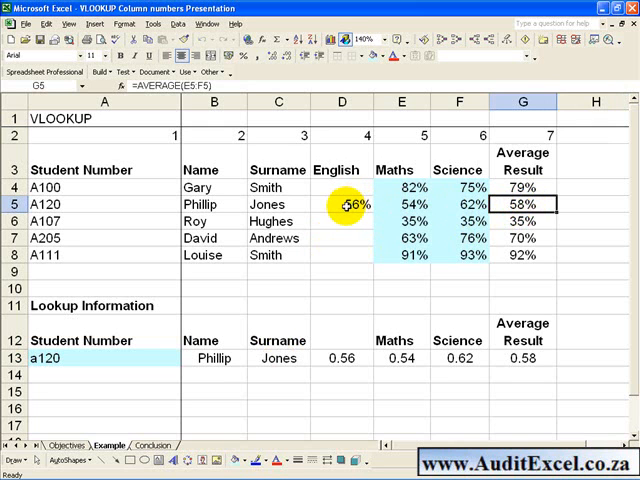
mouse_move(356, 112)
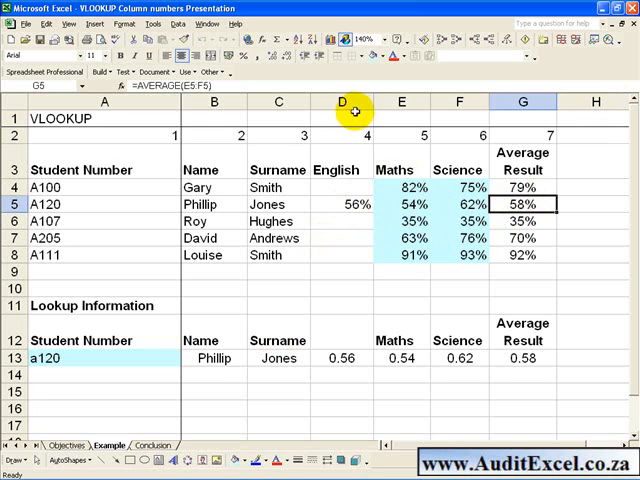
mouse_move(388, 204)
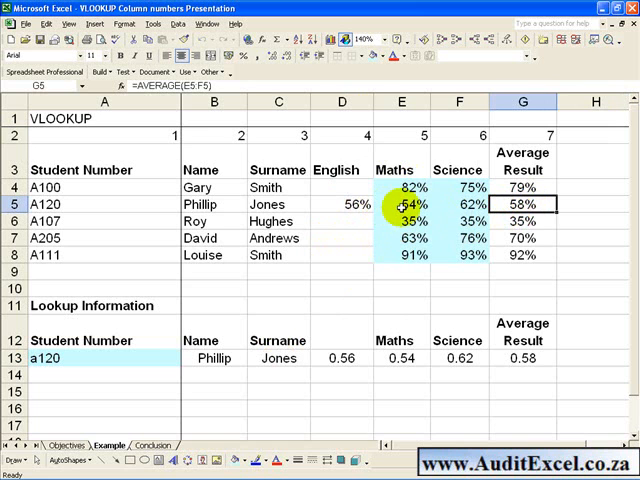